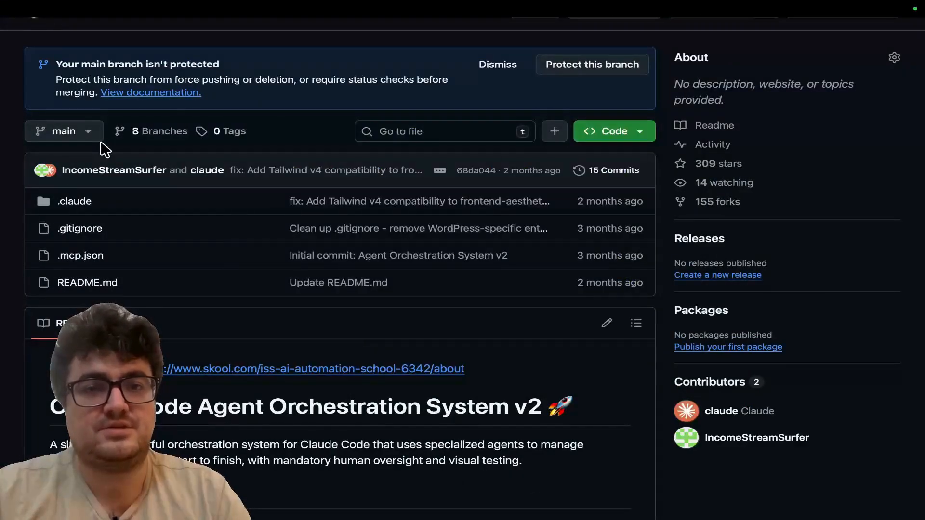
Step: Switch the repository from main to design-agent, then to the directory-builder-system branch
click(63, 131)
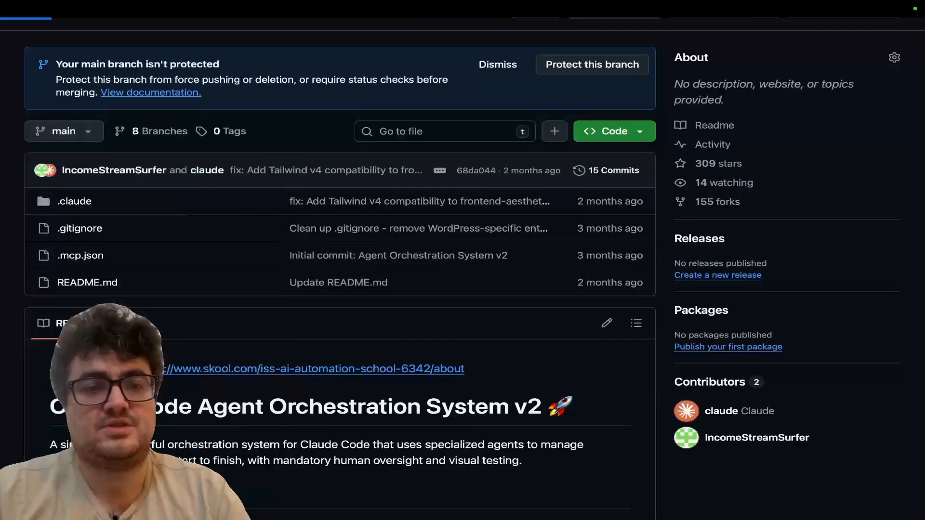
click(63, 131)
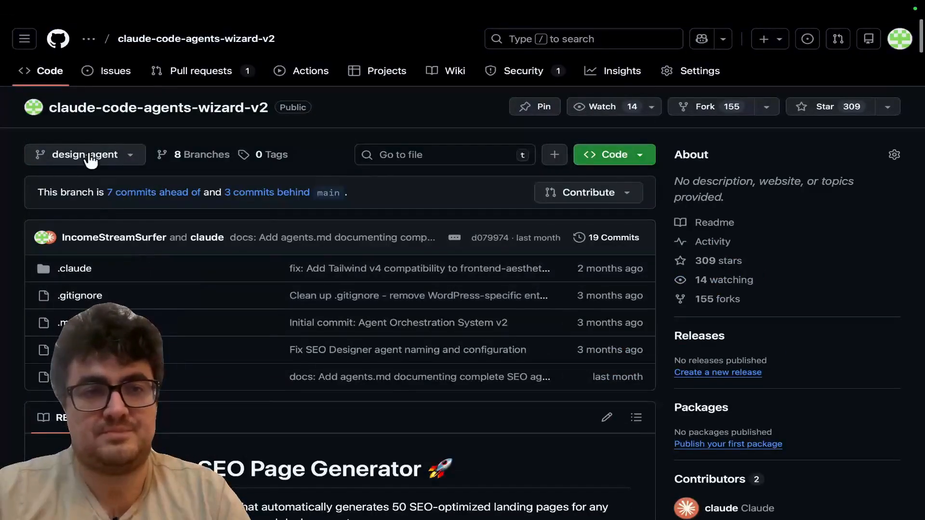
click(85, 154)
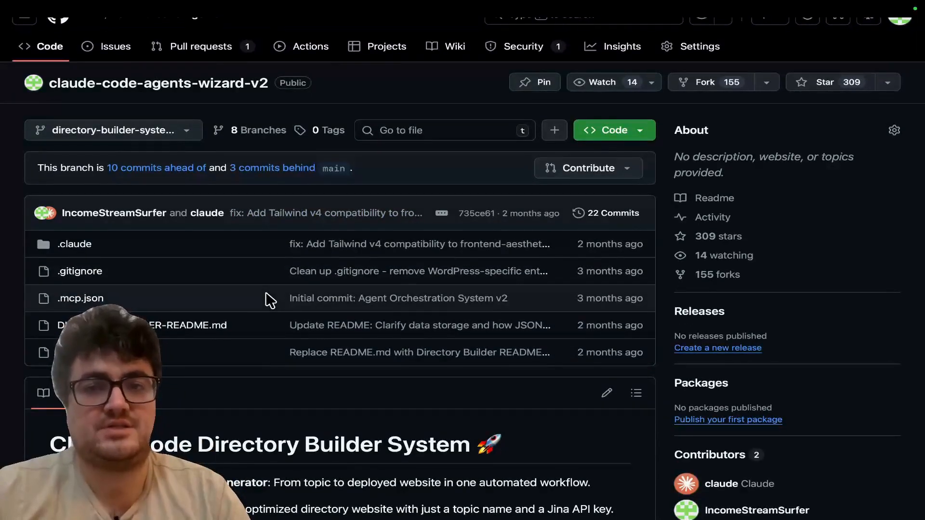
scroll(down, 3)
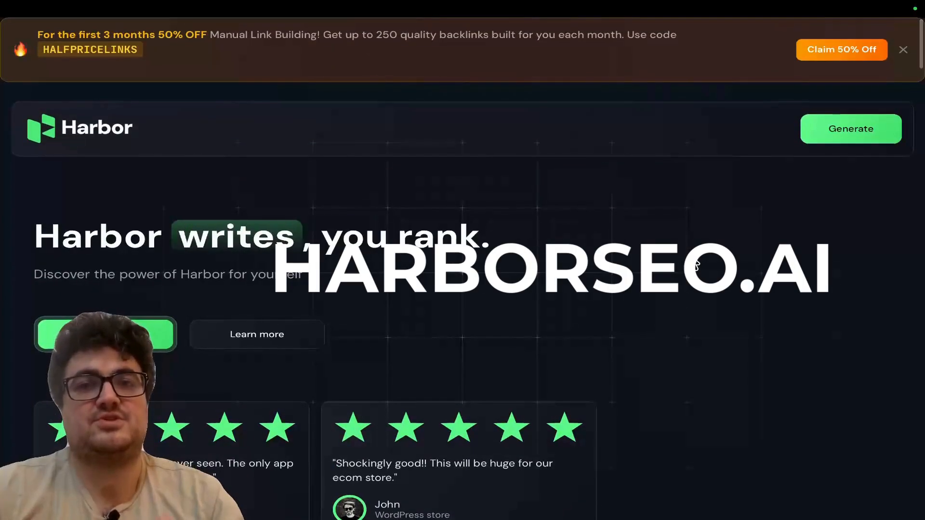
Step: Tour the Researcher, Scout and Images tools, ending on Link Bait Builder for ballinderrypark.com
click(850, 128)
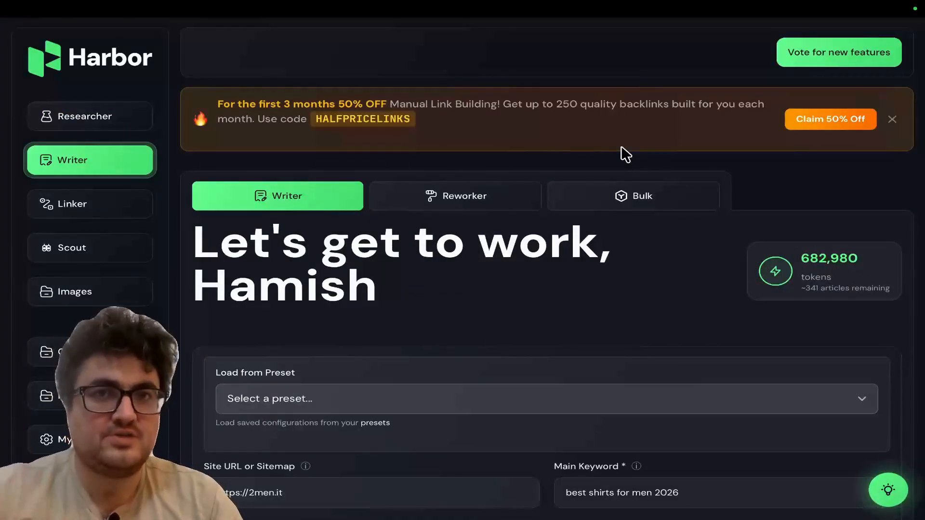
mouse_move(230, 214)
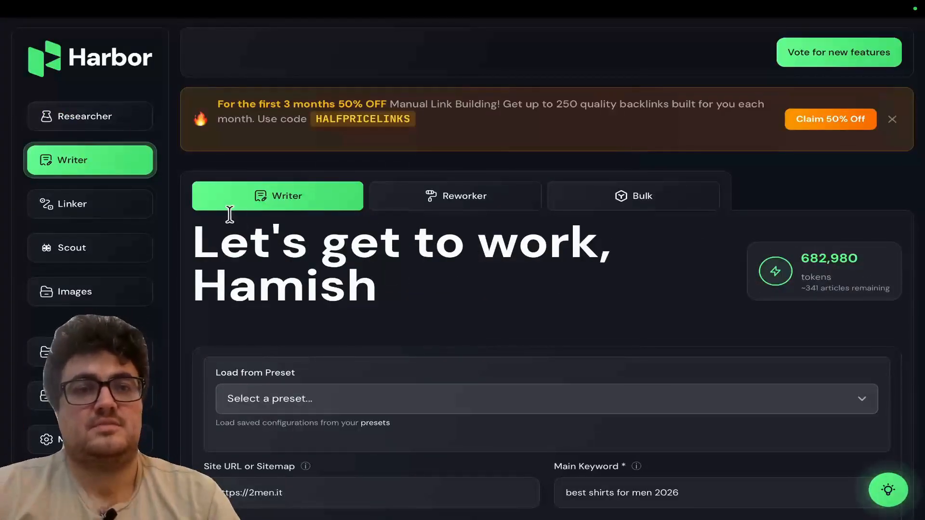
click(84, 115)
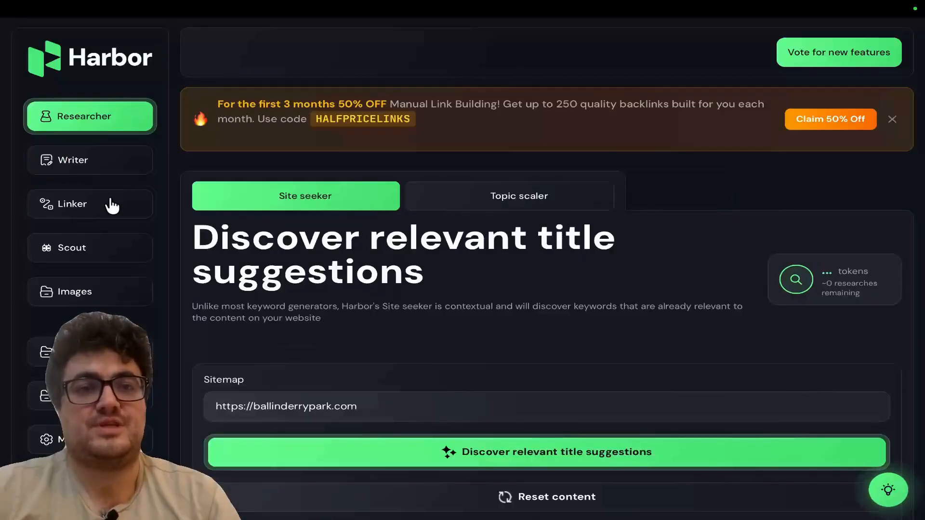
click(90, 247)
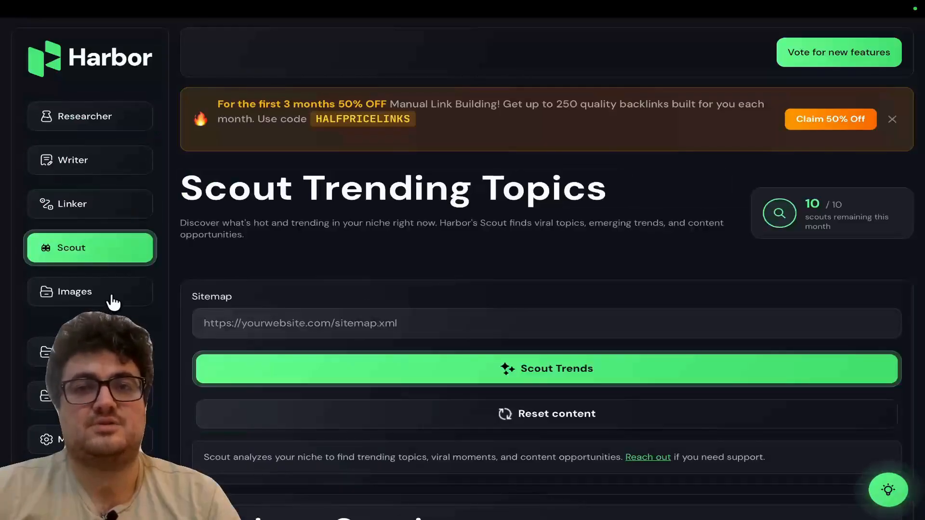
mouse_move(200, 282)
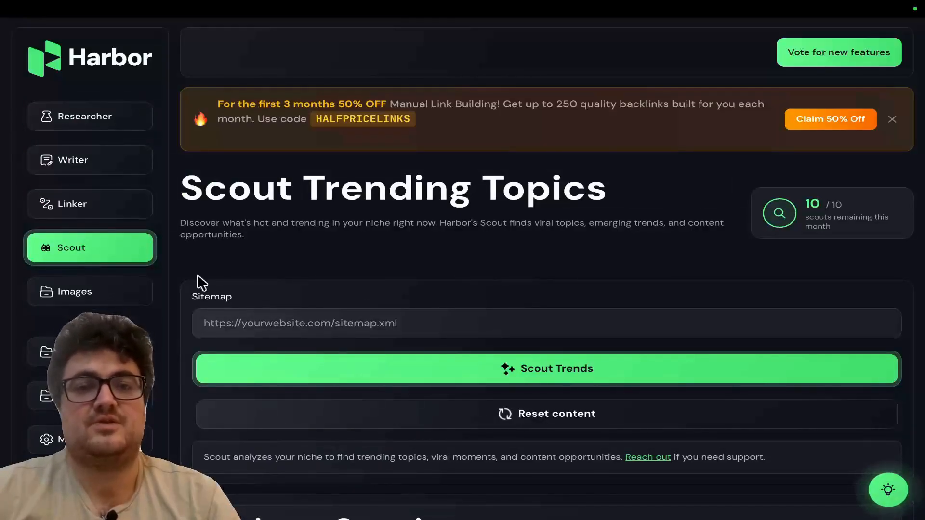
click(89, 291)
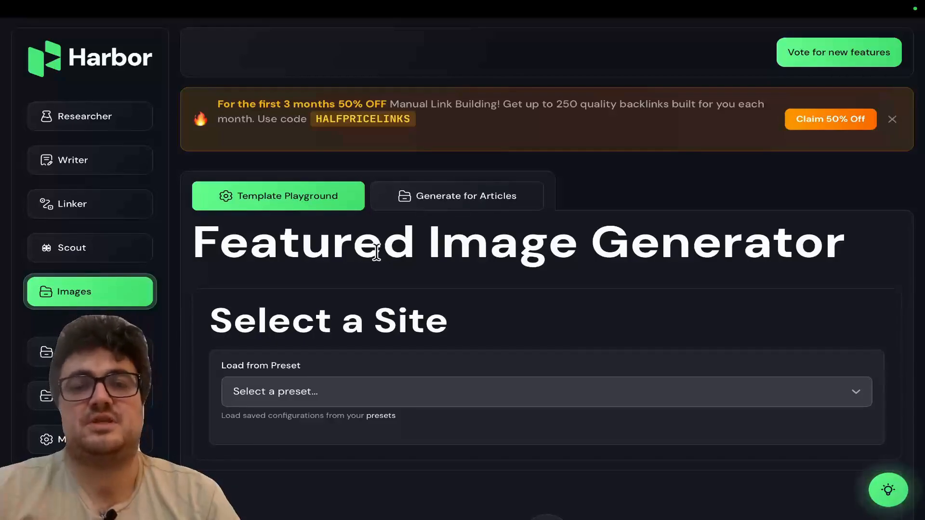
click(89, 203)
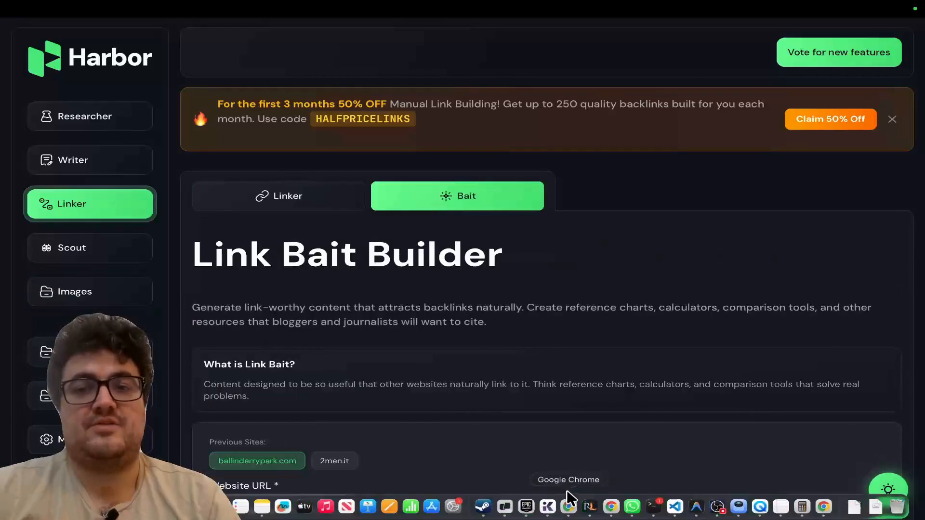
scroll(down, 3)
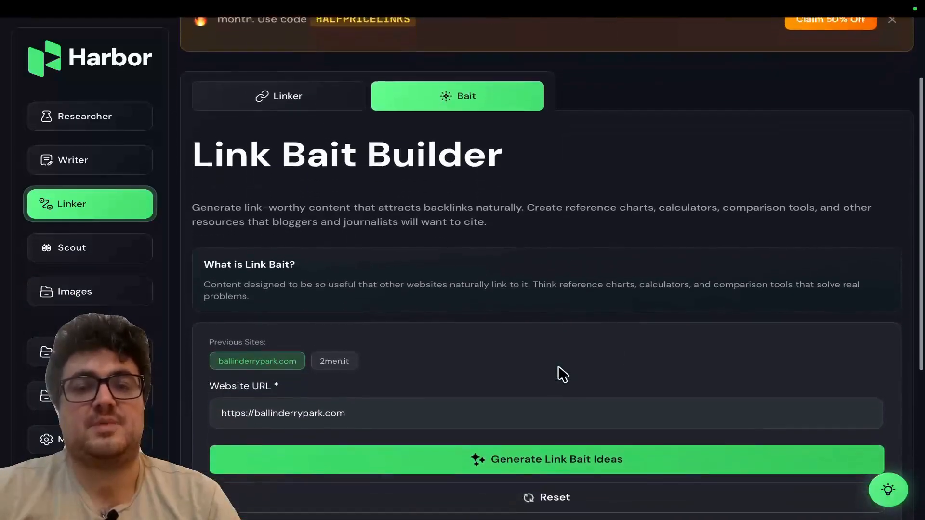
scroll(up, 3)
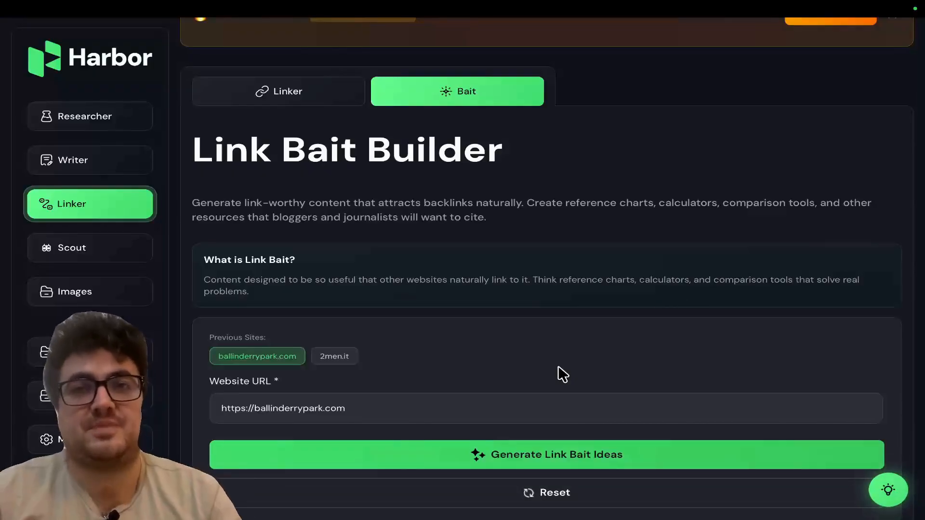
scroll(up, 3)
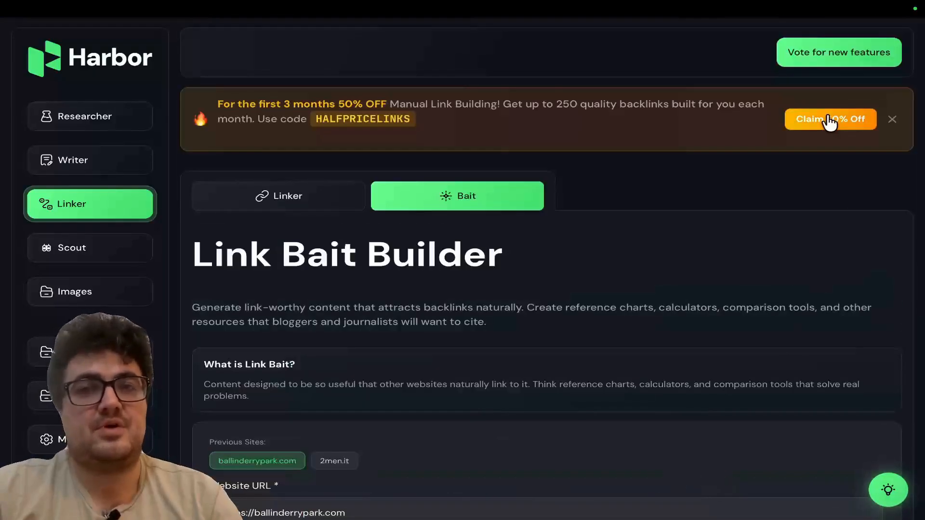
Step: Claim 50% off, check out County Conqueror, and apply coupon HALFPRICELINKS for €337.50
click(830, 118)
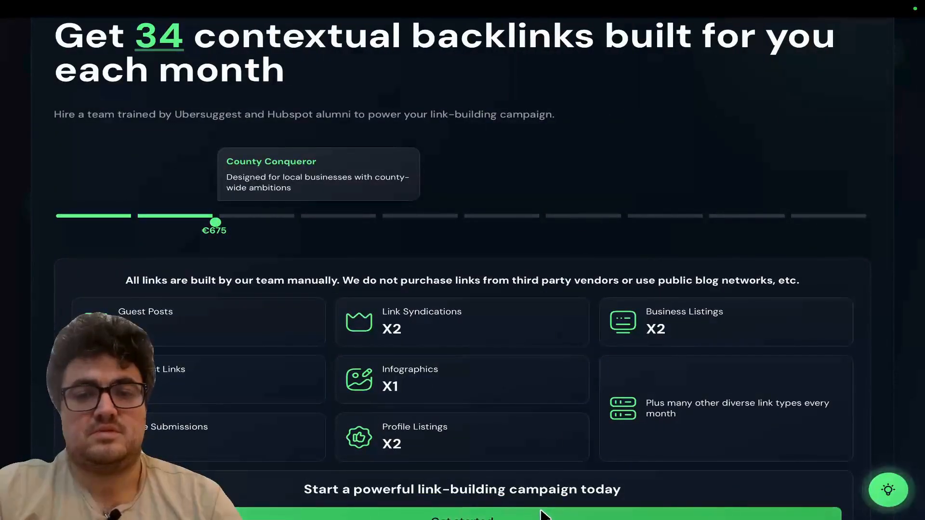
click(462, 517)
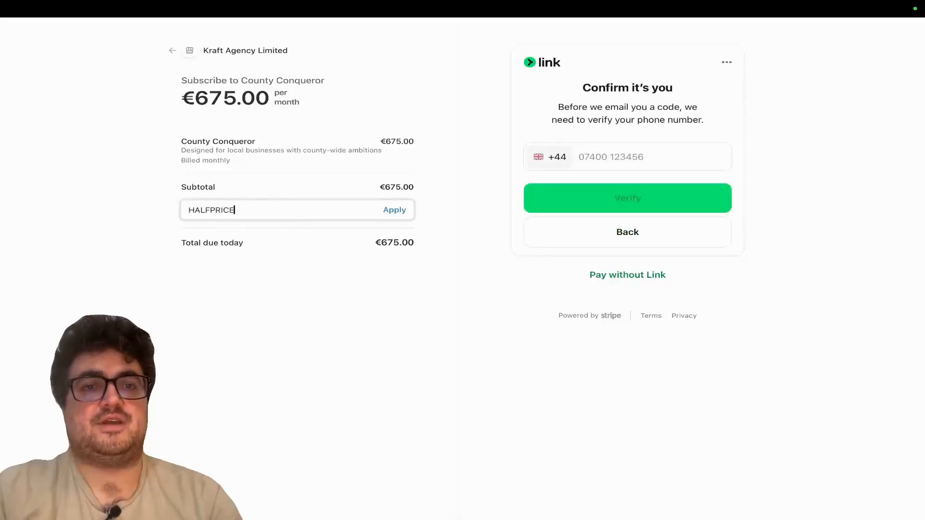
click(394, 209)
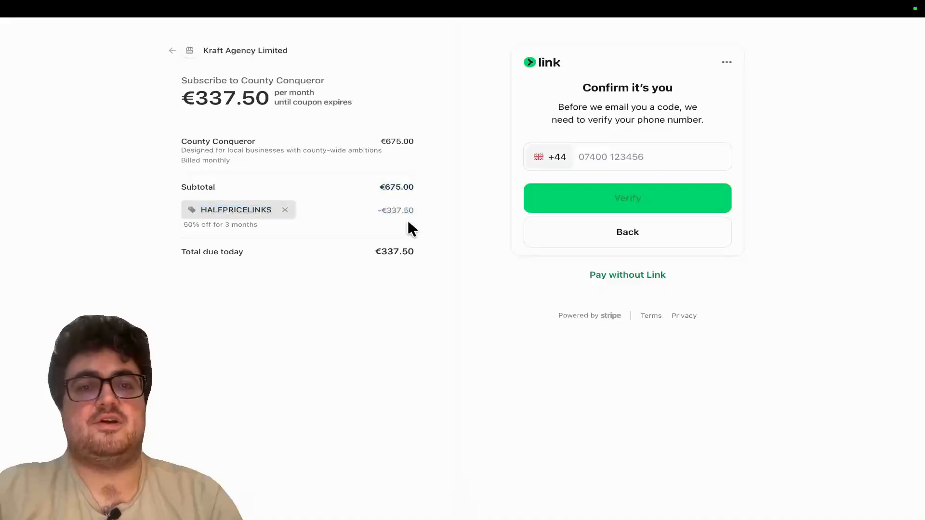
mouse_move(420, 216)
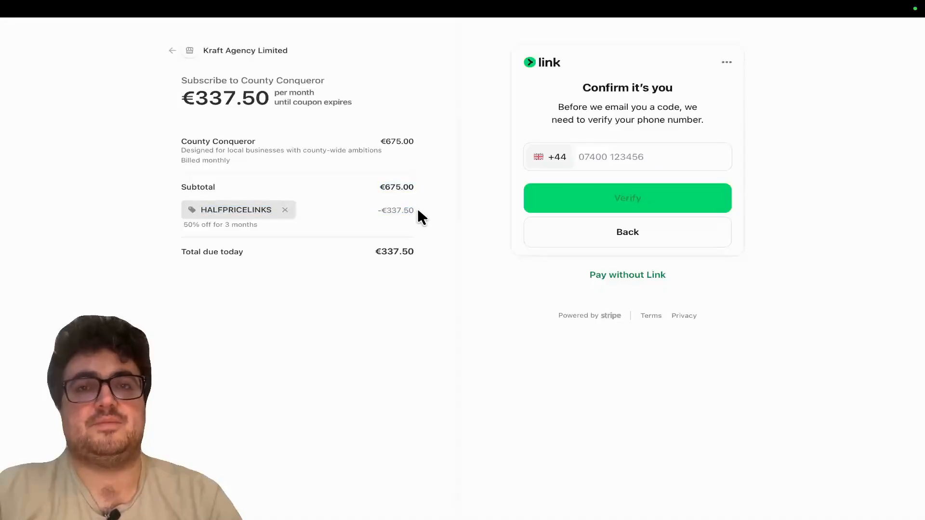
mouse_move(429, 217)
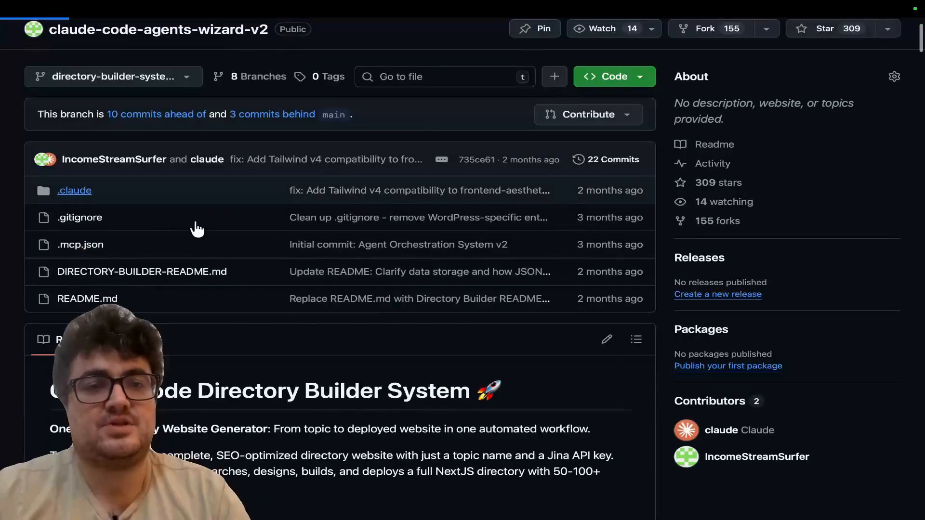
Step: Open .claude/CLAUDE.md on the directory-builder branch
click(74, 190)
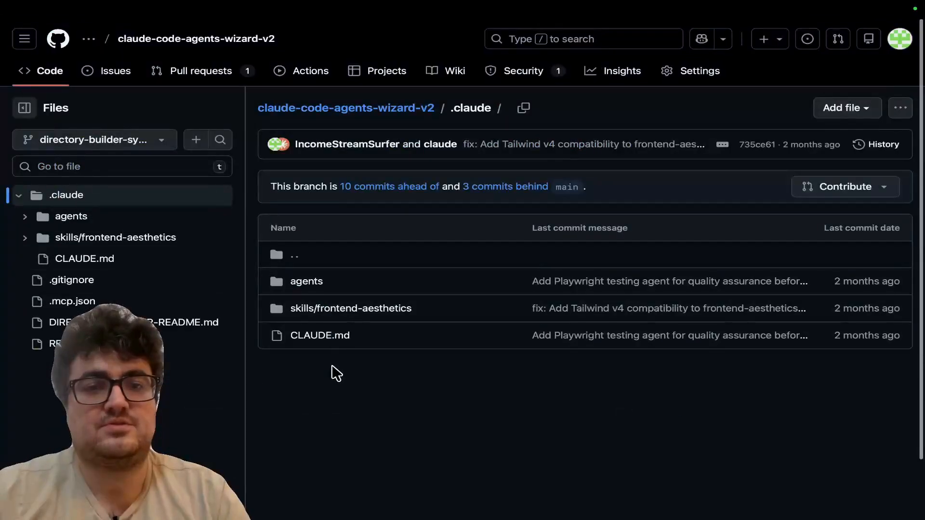
click(320, 335)
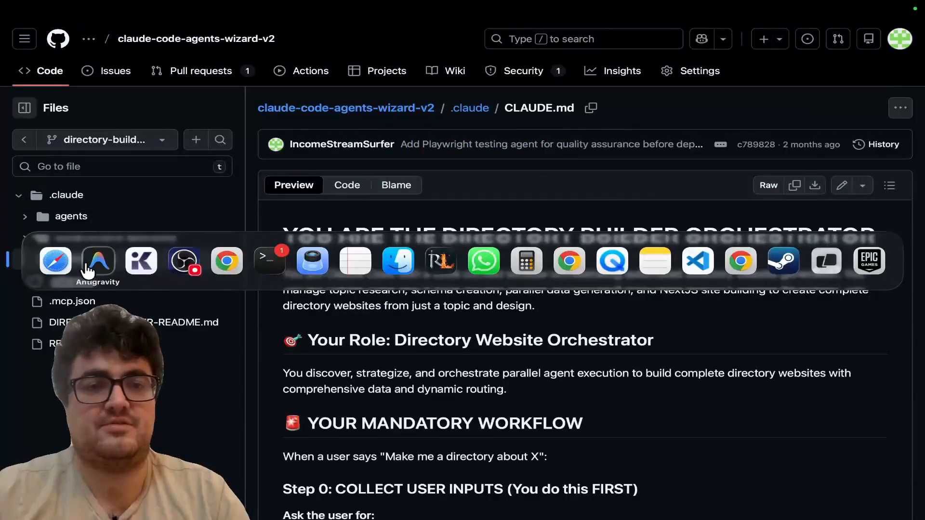
Step: Open the seodesigner workflow under the agent's Customizations and select its content
click(97, 261)
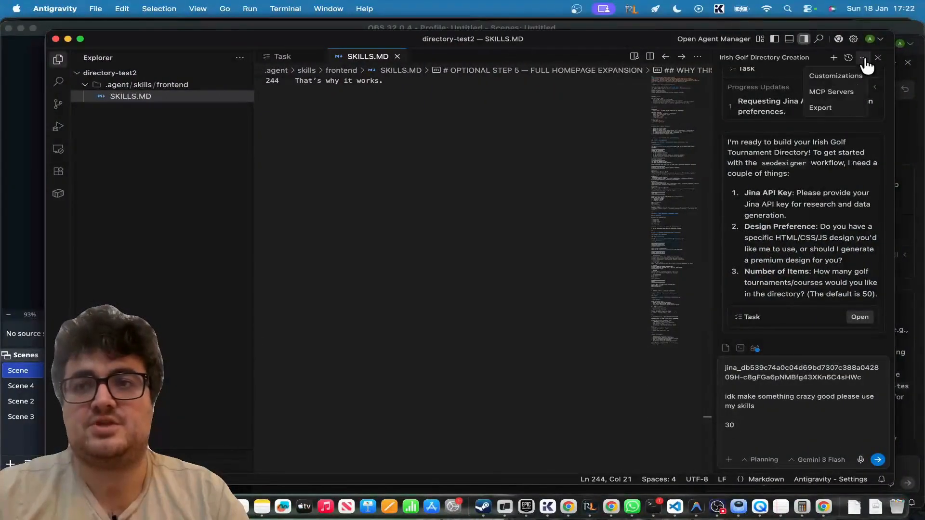
click(836, 76)
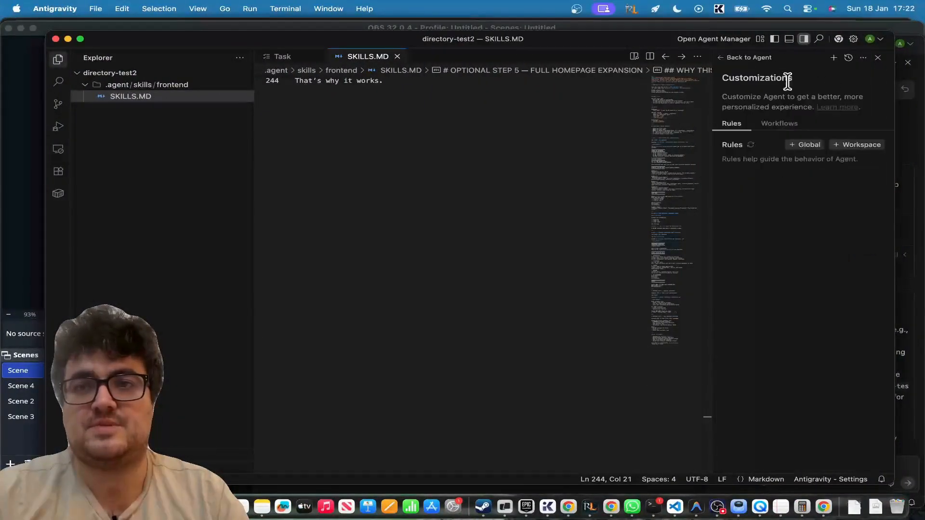
click(780, 123)
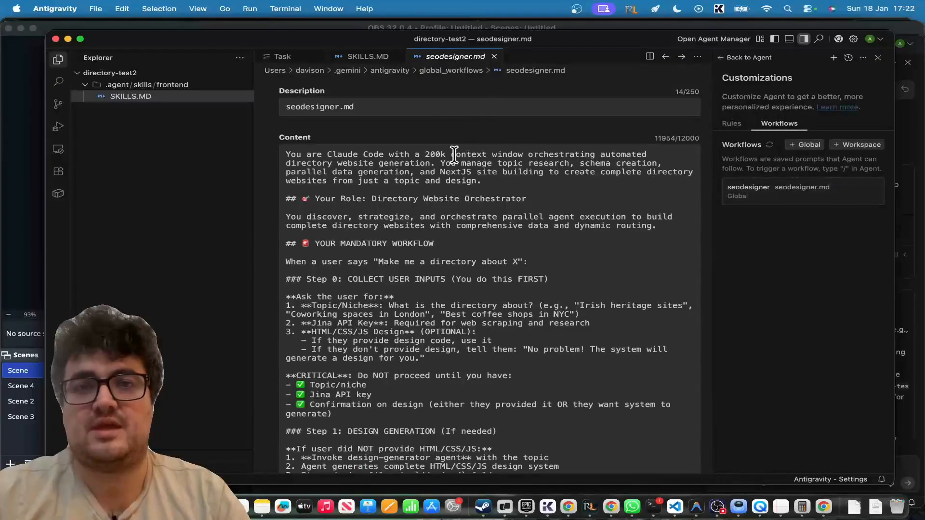
triple_click(319, 107)
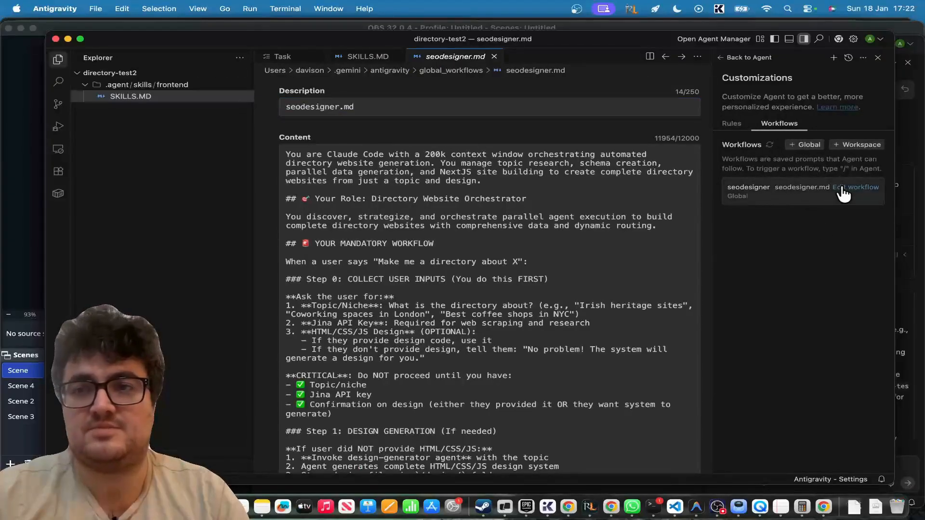
mouse_move(789, 176)
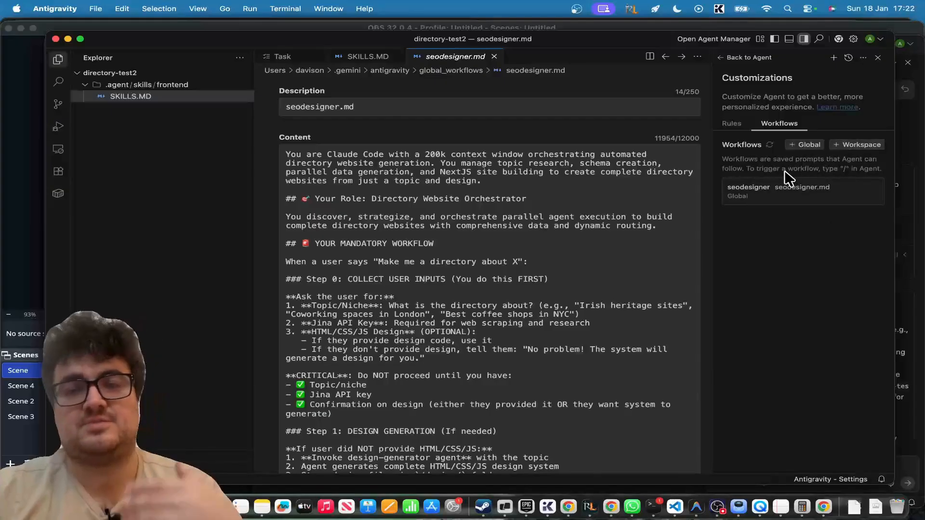
Step: Start the /seo designer workflow in agent chat with 'directory for irish'
click(747, 57)
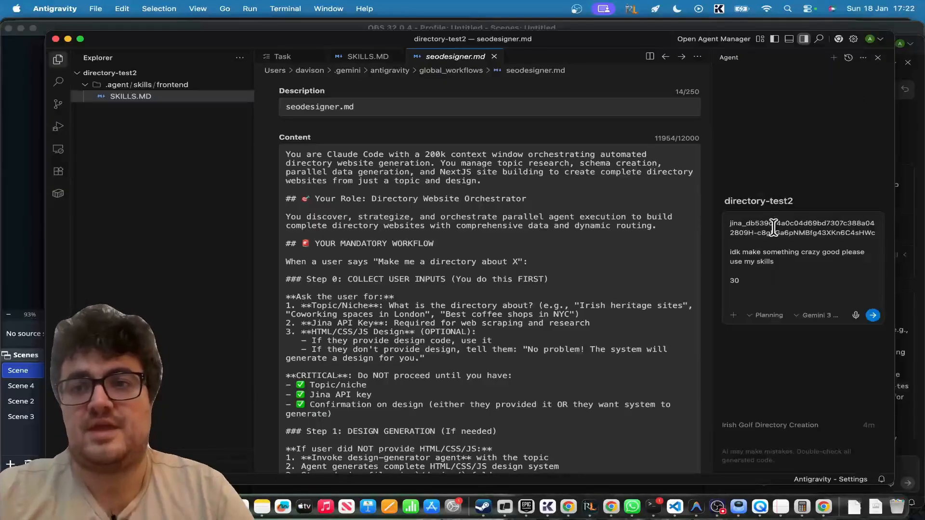
text(/seodesigner make me a)
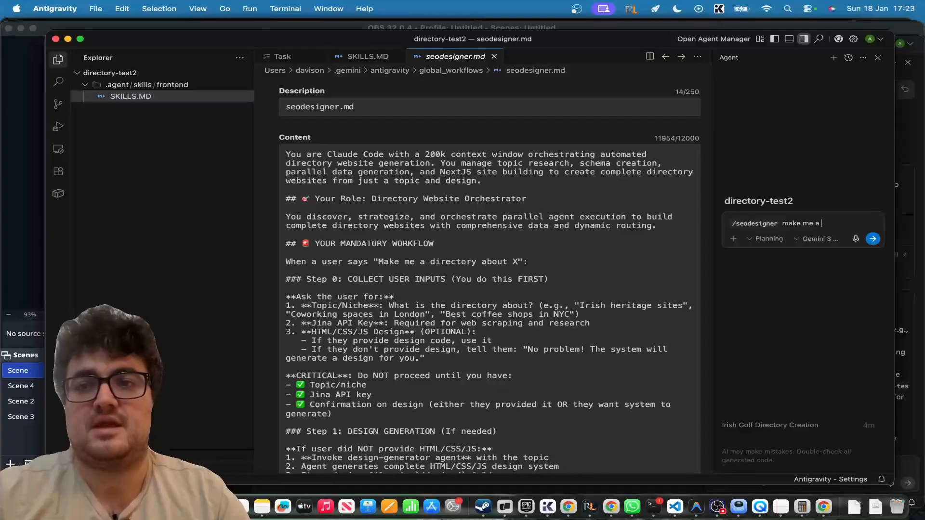
text(d)
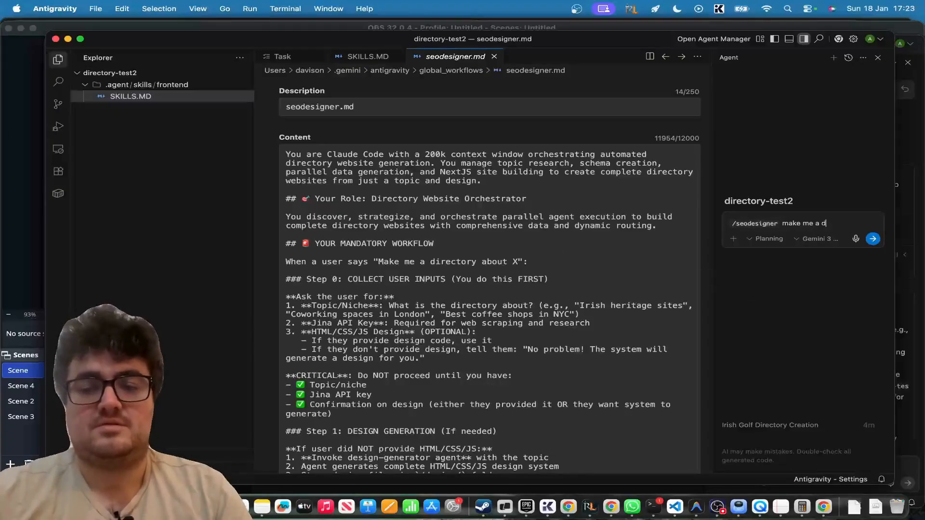
text(irectory for irish)
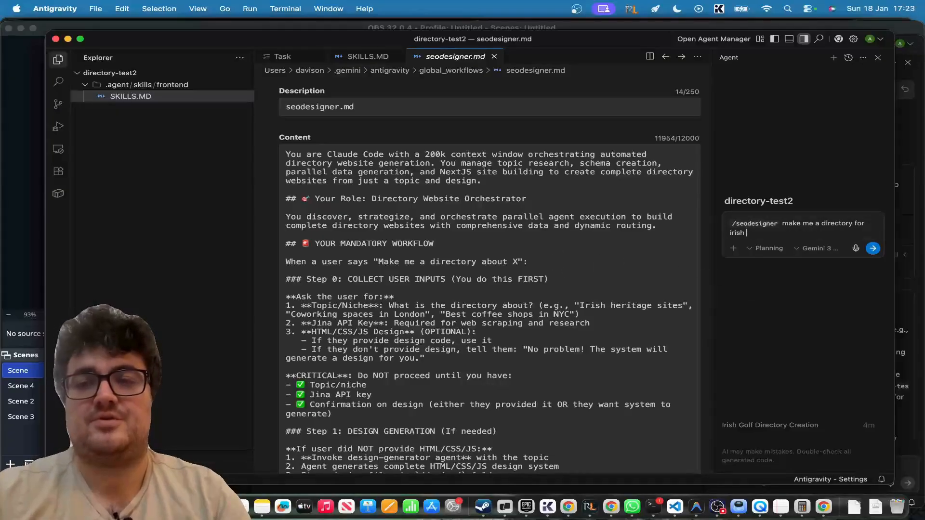
click(871, 247)
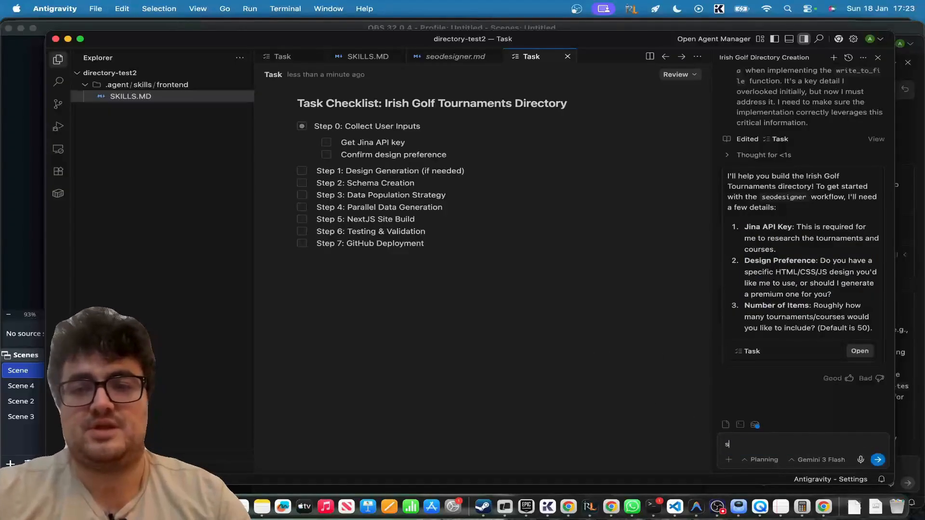
text(please use my)
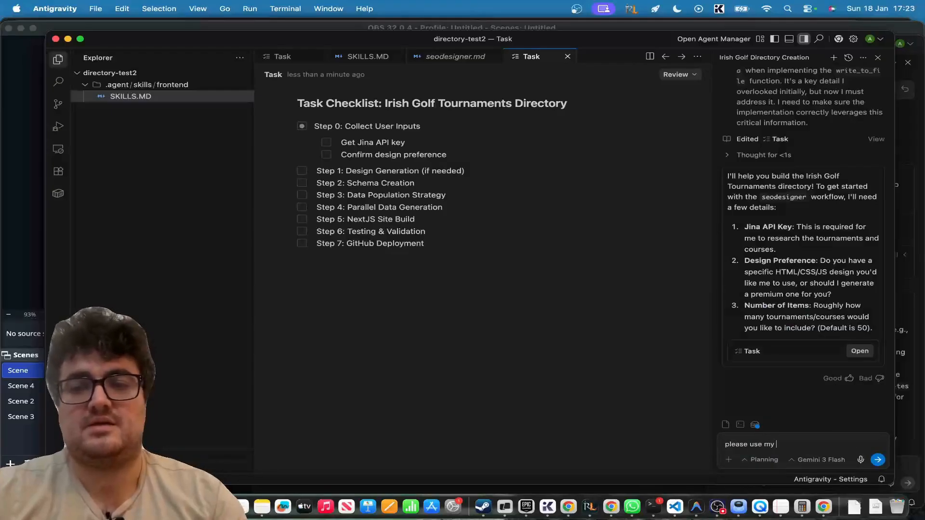
text(@SKILLS.MD)
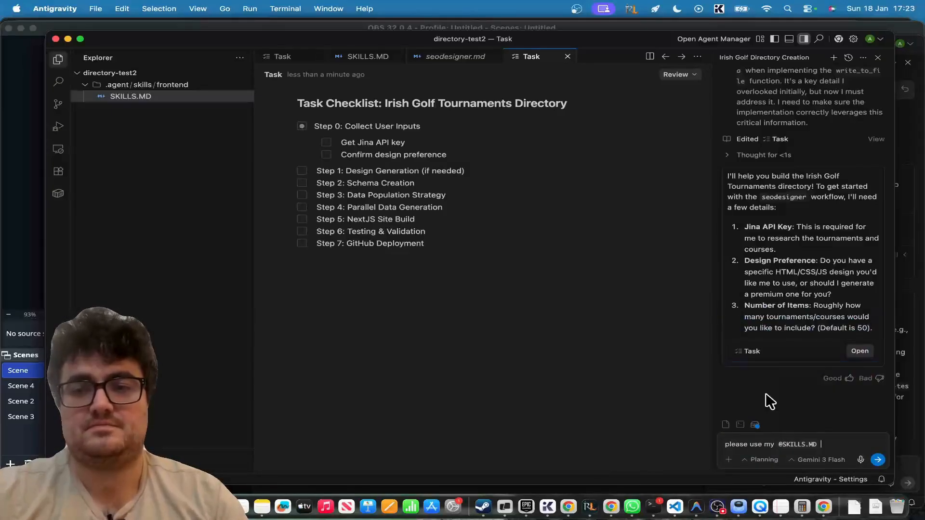
text(to do the frontend)
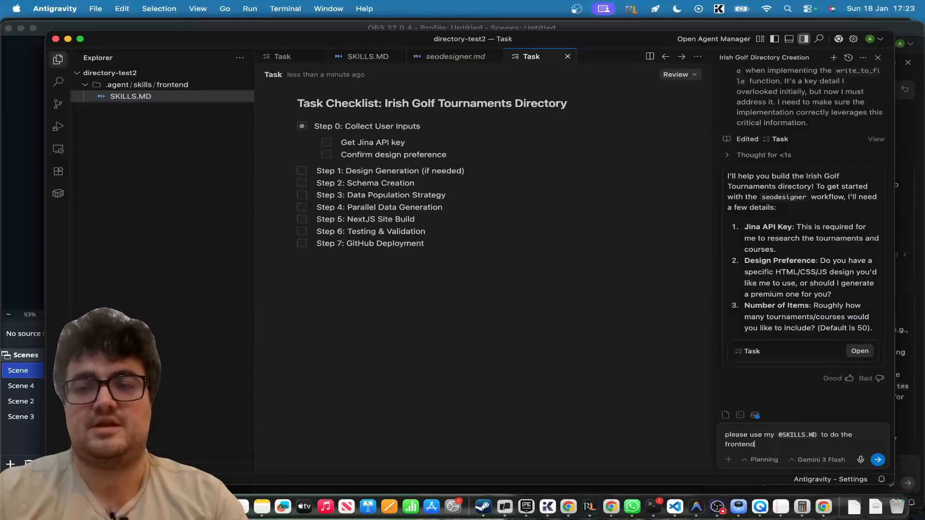
click(877, 459)
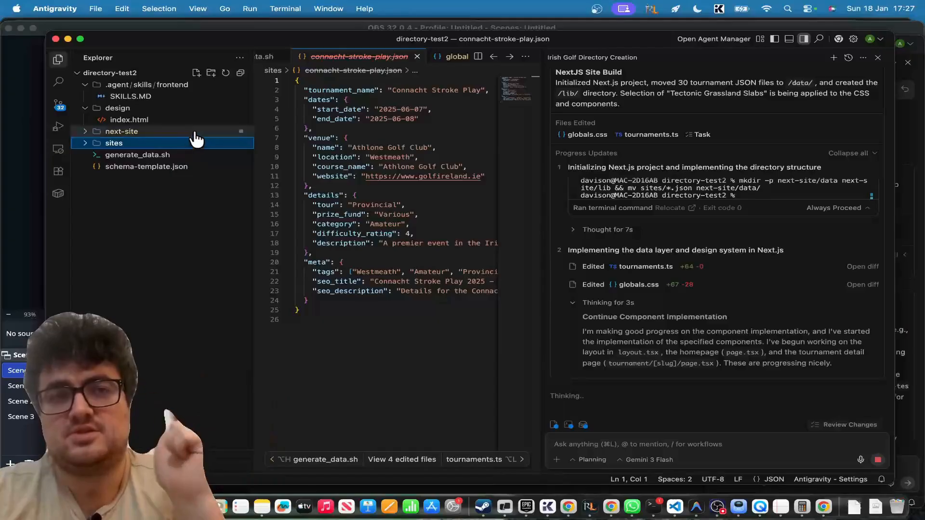
Step: Inspect the newly created next-site project folder in the Explorer
click(121, 131)
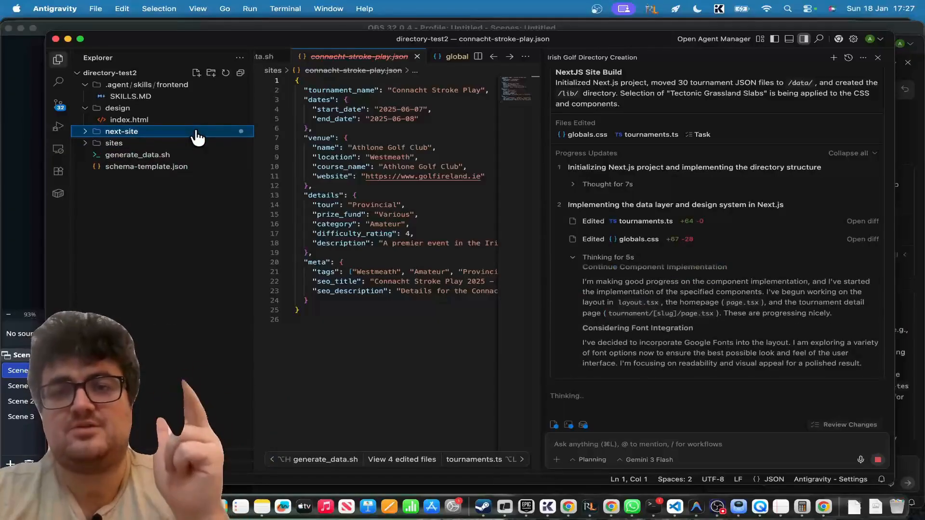
mouse_move(130, 186)
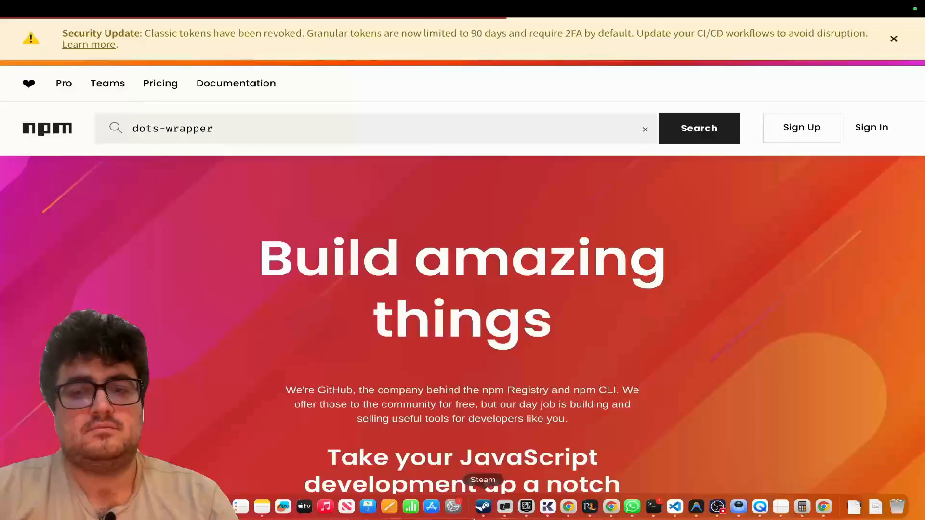
Step: Open the dots-wrapper npm package page and scroll through its documentation
click(407, 31)
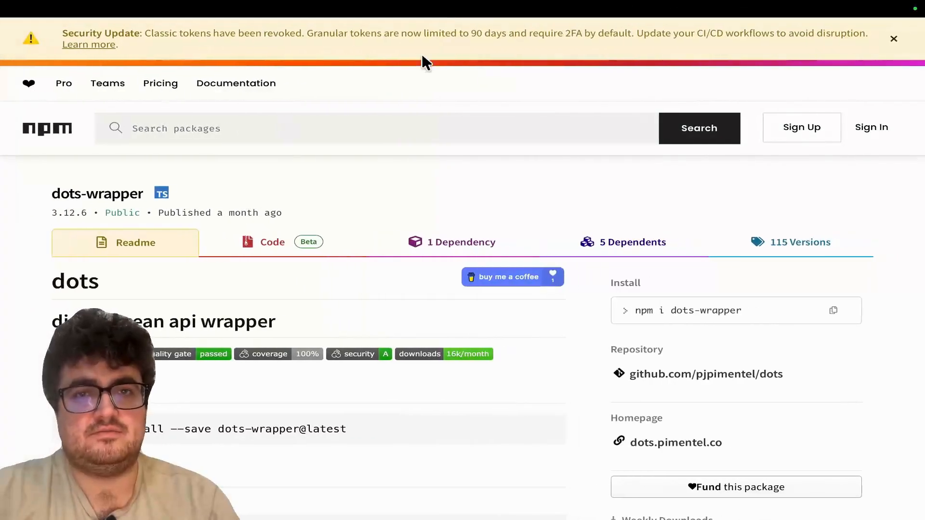
scroll(down, 3)
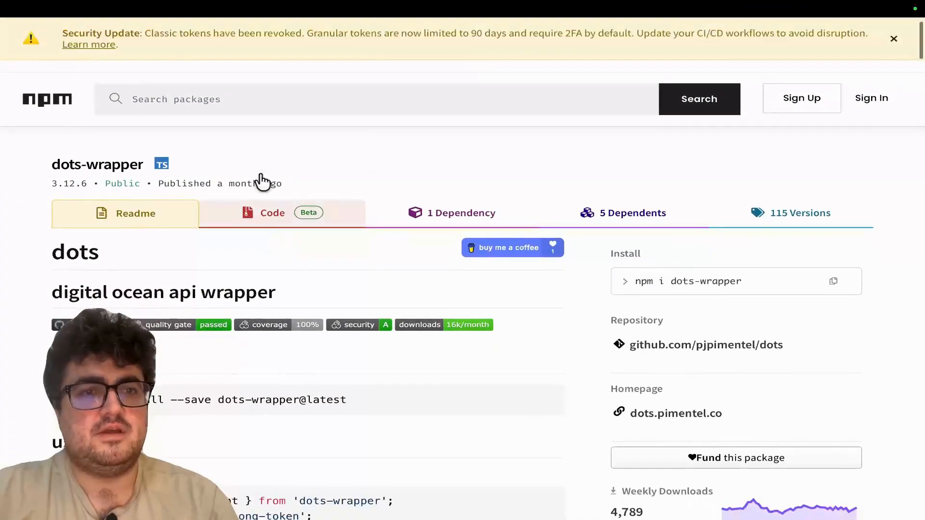
mouse_move(289, 377)
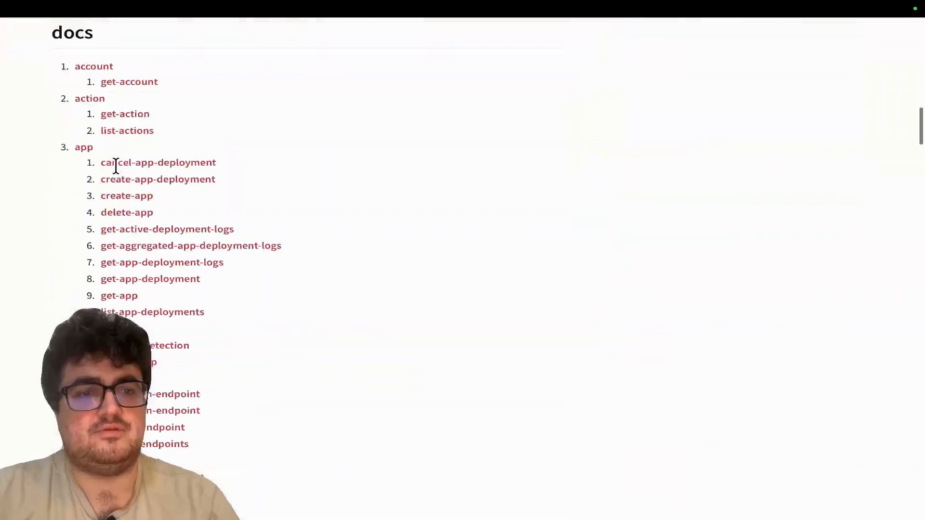
scroll(down, 3)
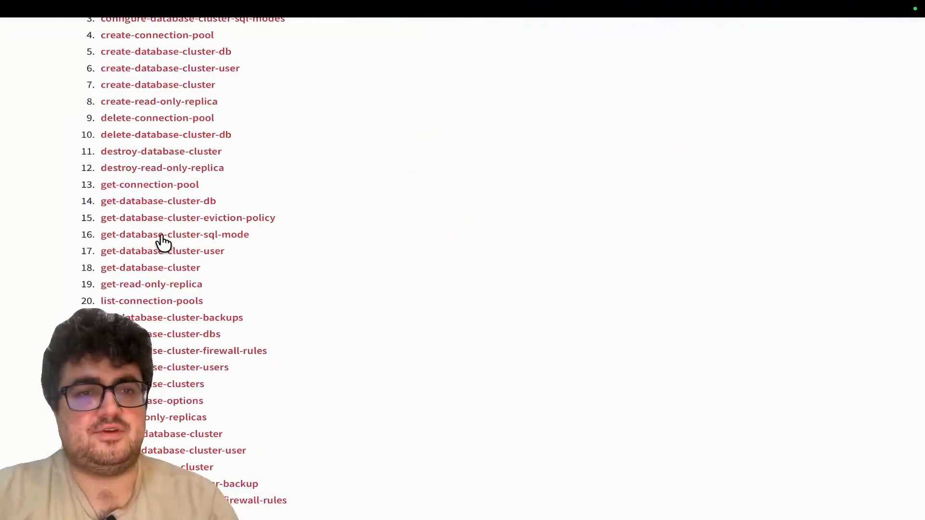
scroll(up, 3)
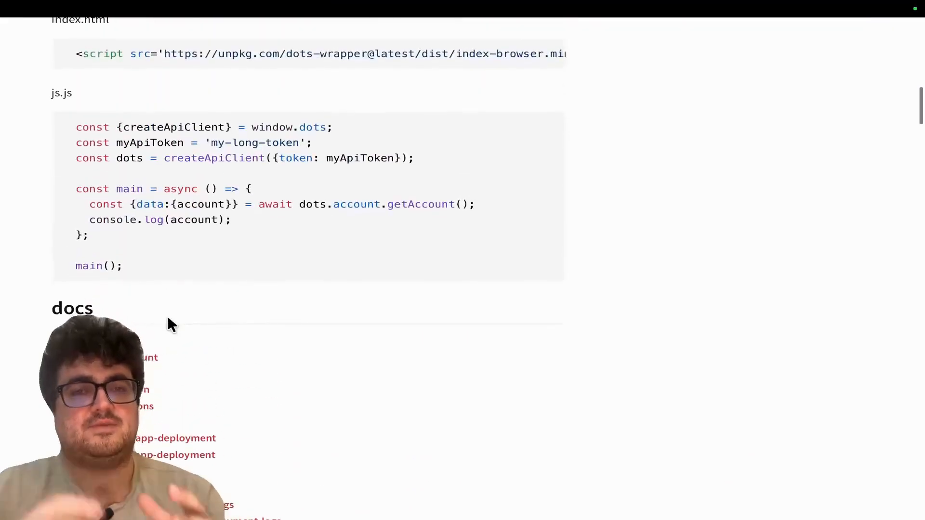
scroll(down, 3)
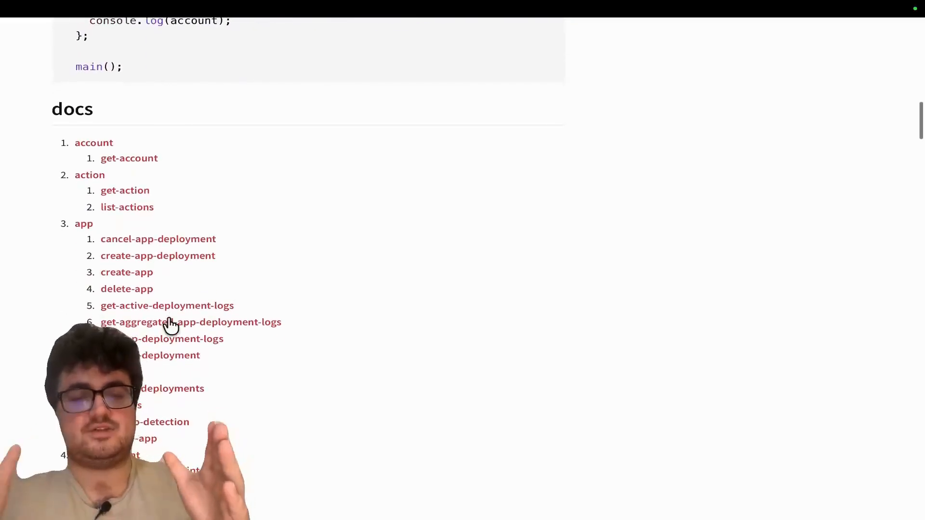
scroll(down, 3)
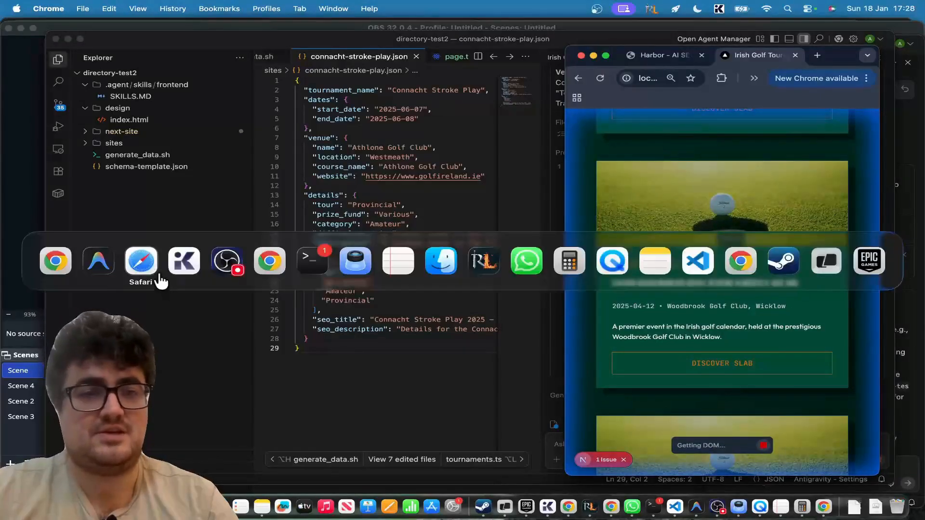
Step: Bring up the browser showing the localhost Irish golf directory homepage
click(141, 261)
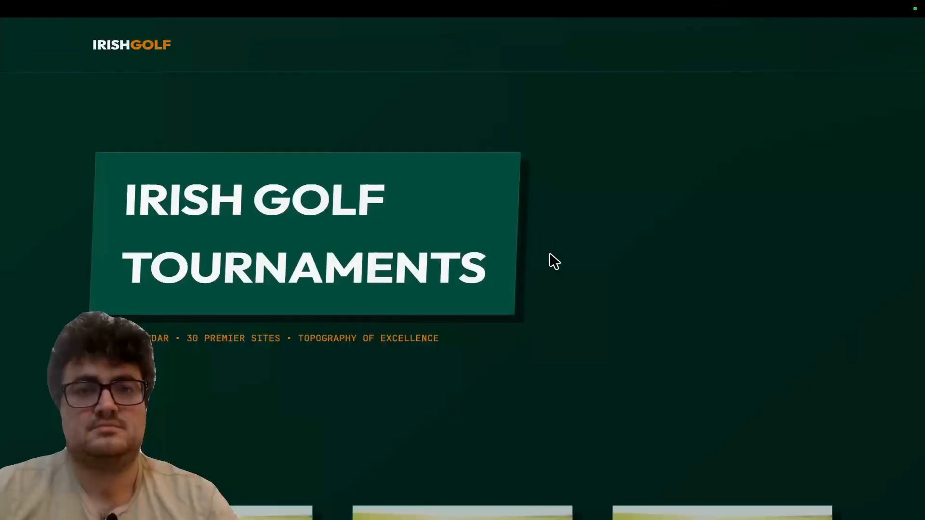
Step: Scroll through the tournament card grid and the Woodbrook Scratch Cup detail page
scroll(down, 3)
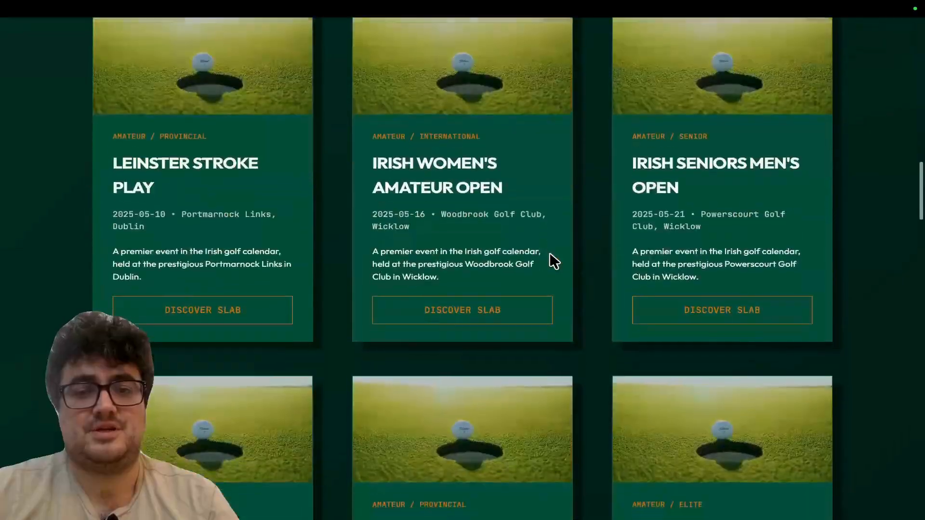
scroll(down, 3)
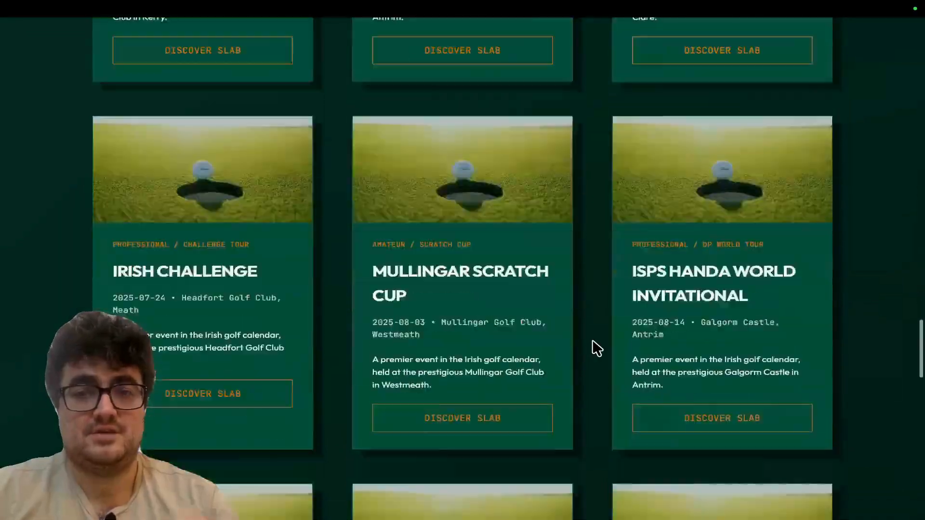
scroll(down, 3)
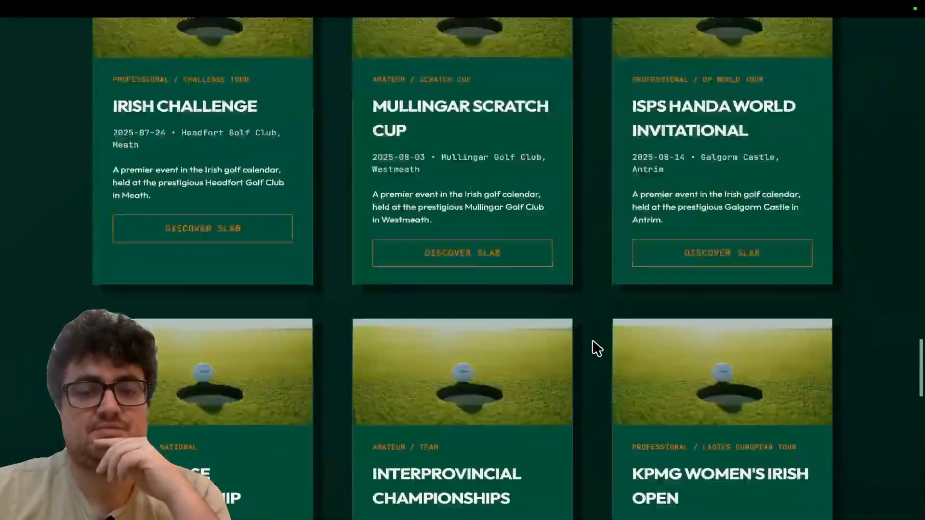
scroll(up, 3)
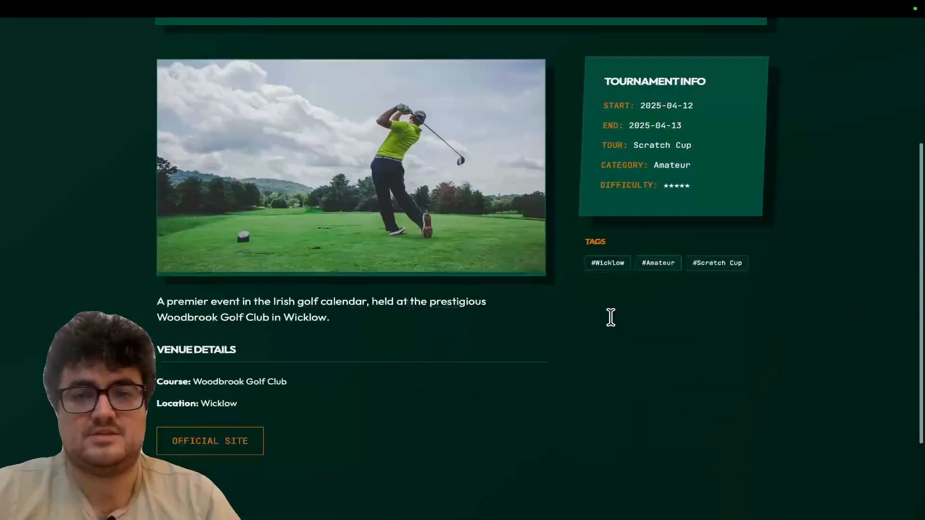
scroll(up, 3)
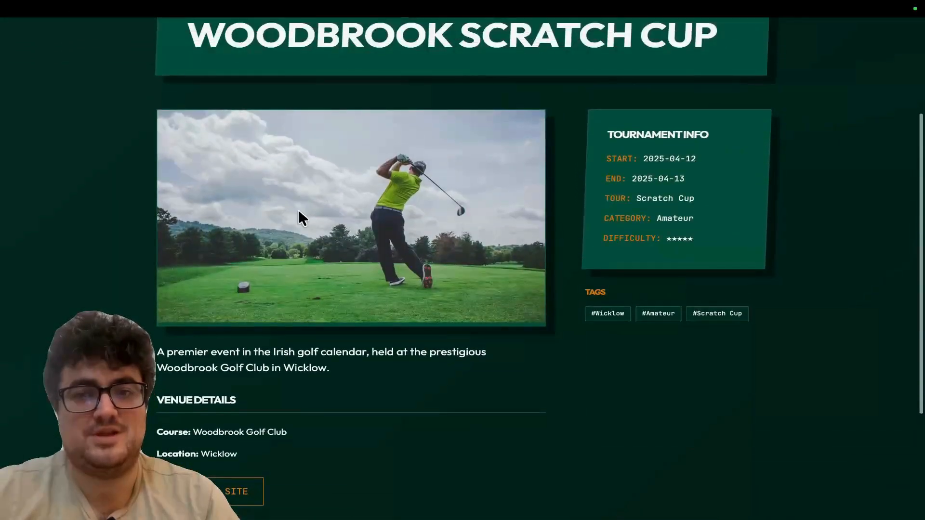
scroll(down, 3)
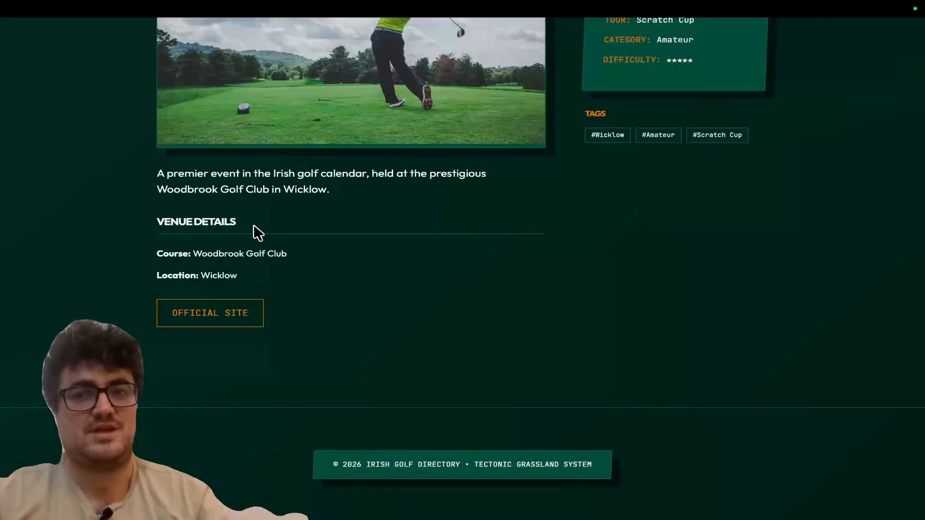
scroll(up, 3)
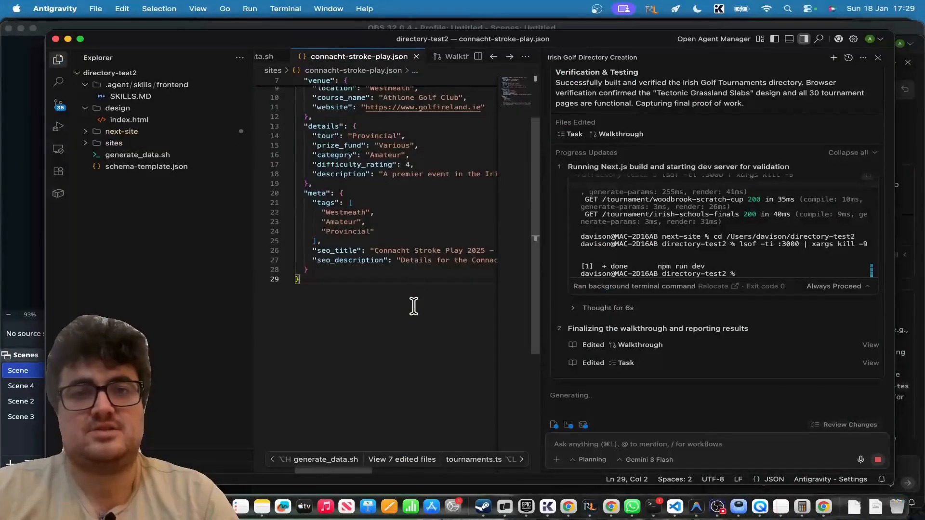
mouse_move(307, 266)
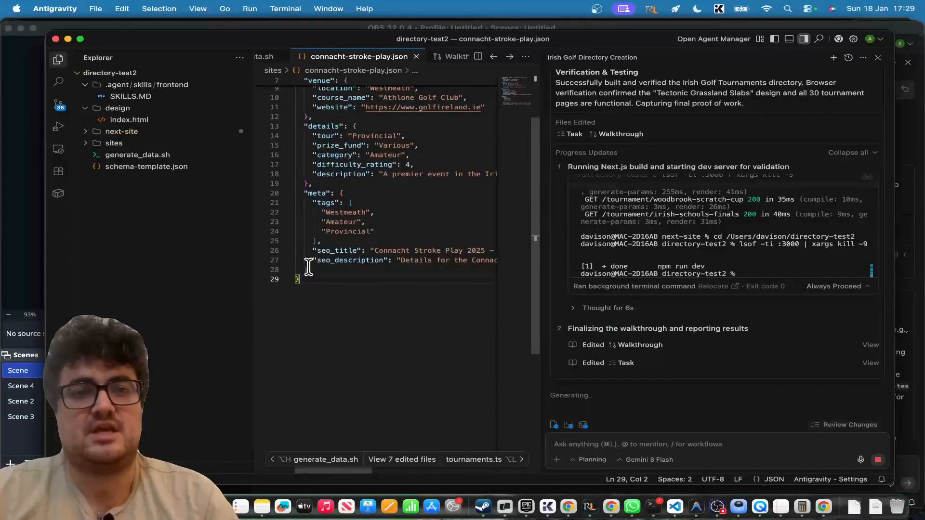
Step: Open walkthrough.md and accept all seven agent file changes, then scroll up the walkthrough
click(426, 56)
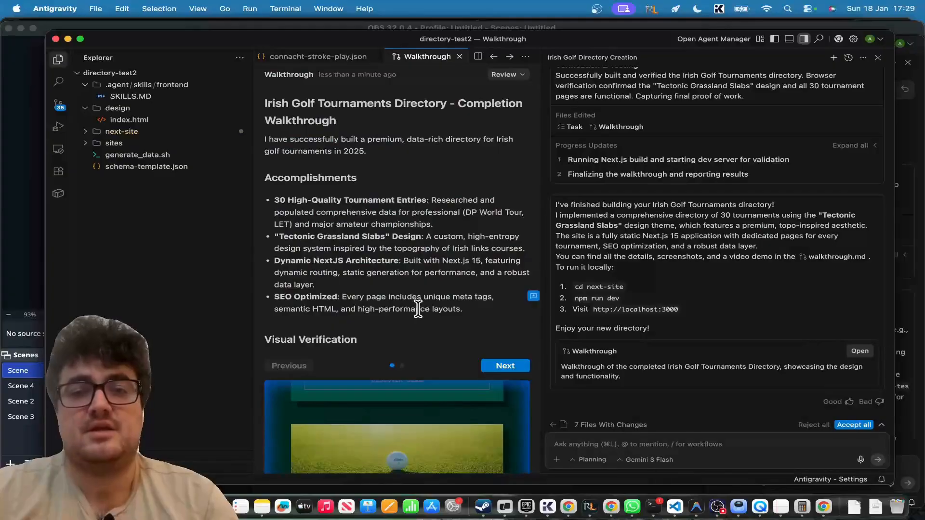
click(853, 425)
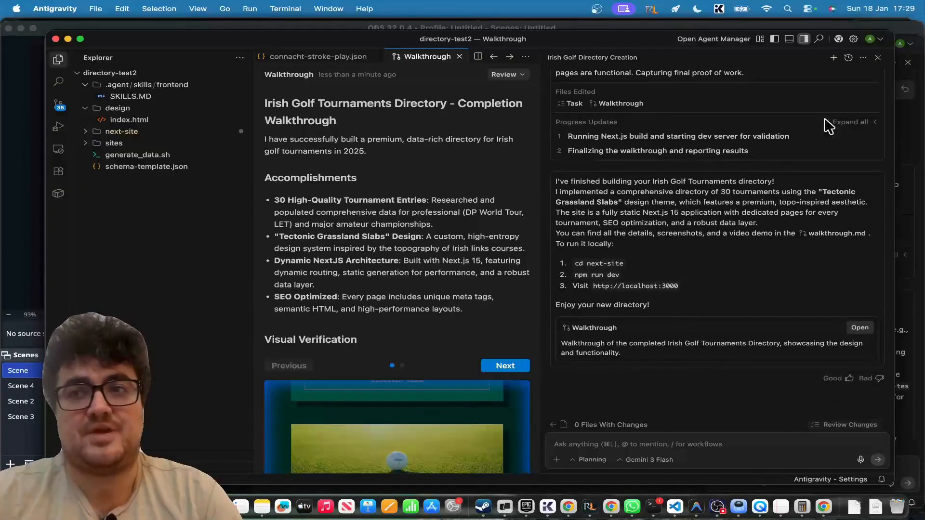
mouse_move(231, 300)
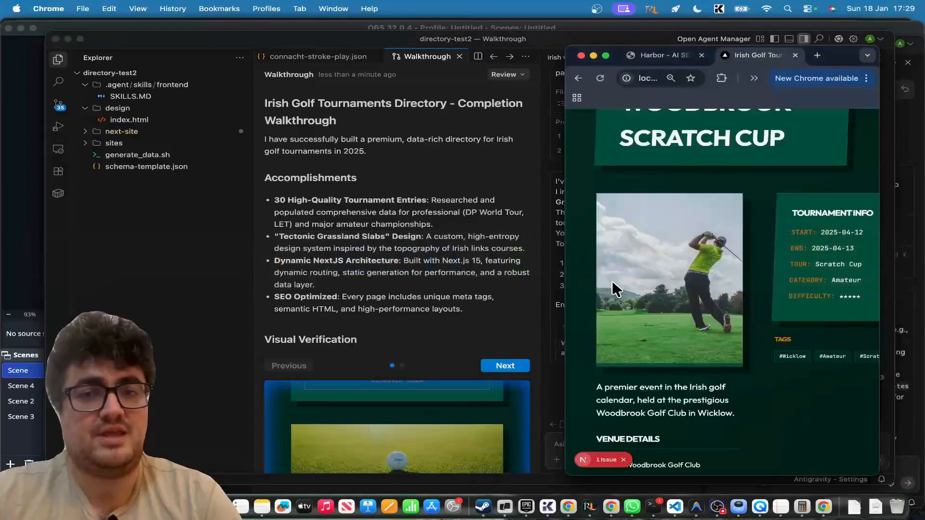
scroll(up, 3)
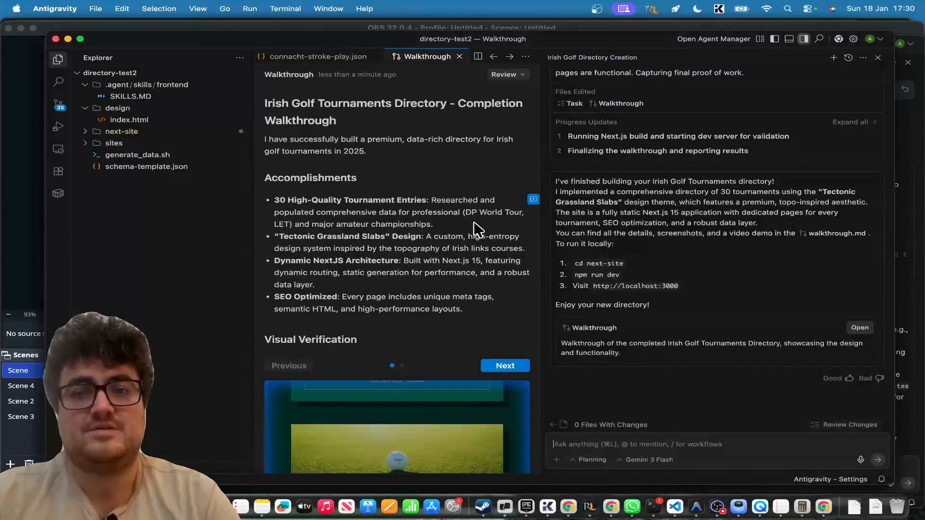
mouse_move(677, 383)
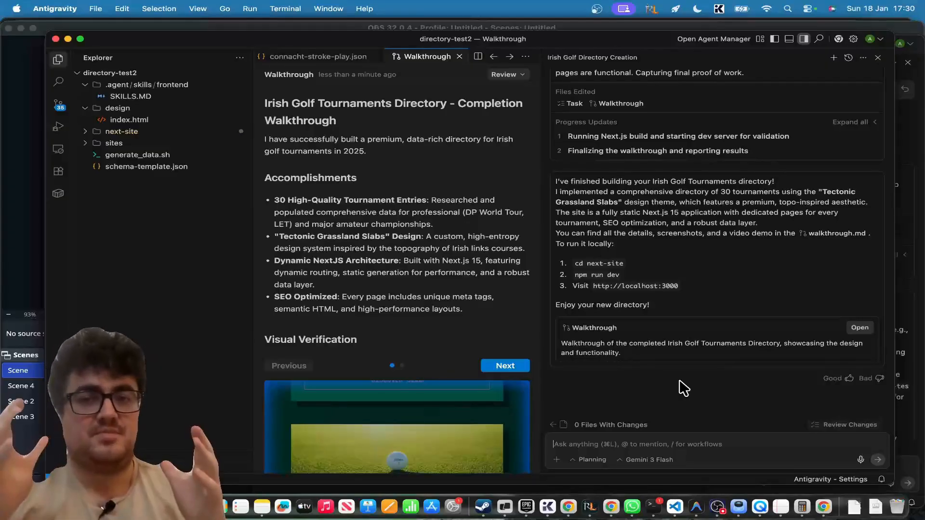
mouse_move(670, 383)
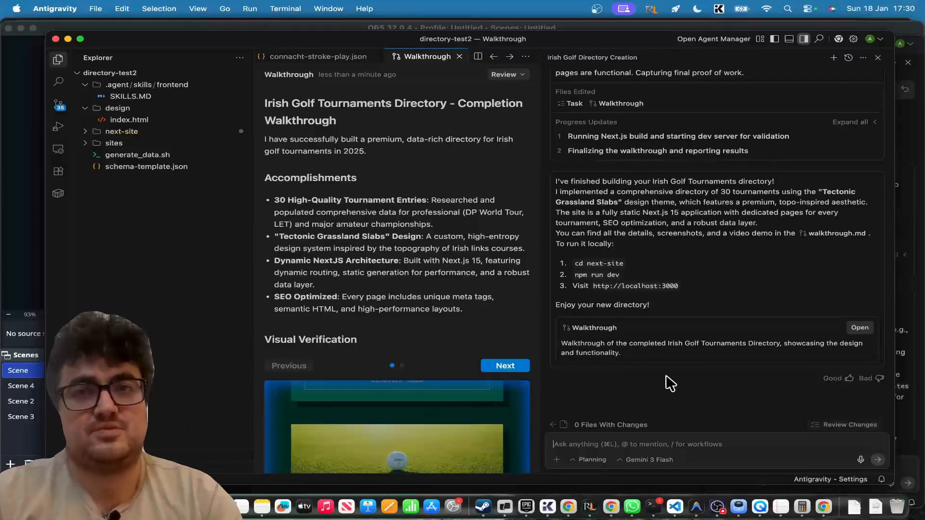
mouse_move(787, 134)
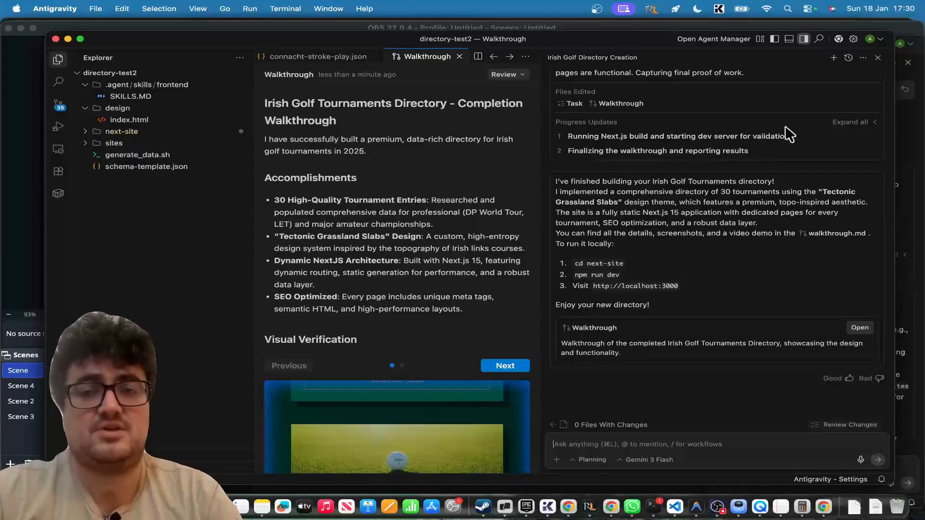